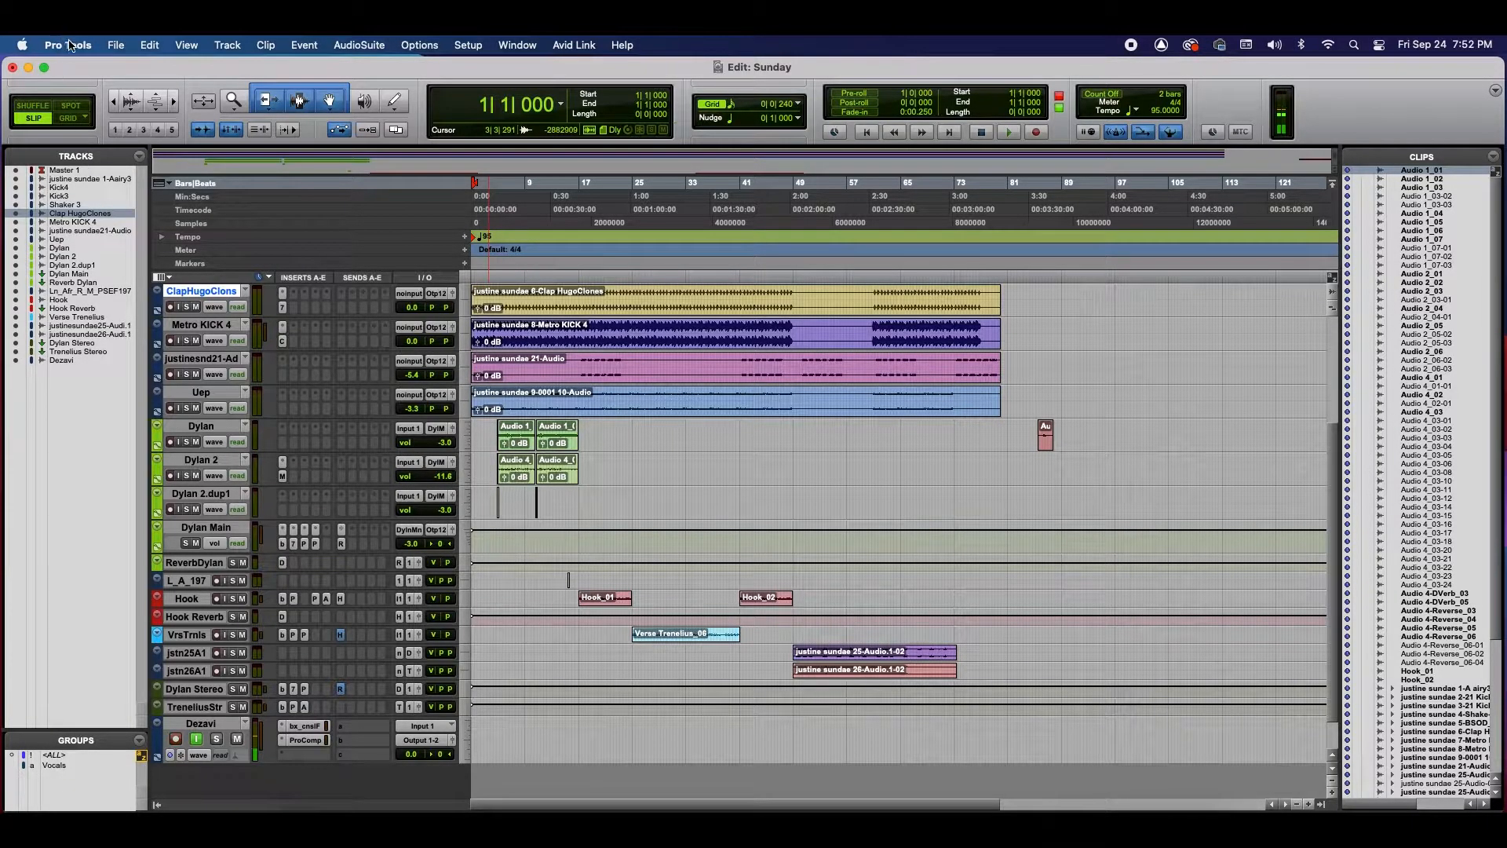
Bring up the Pro Tools application menu over the Sunday edit window
click(66, 44)
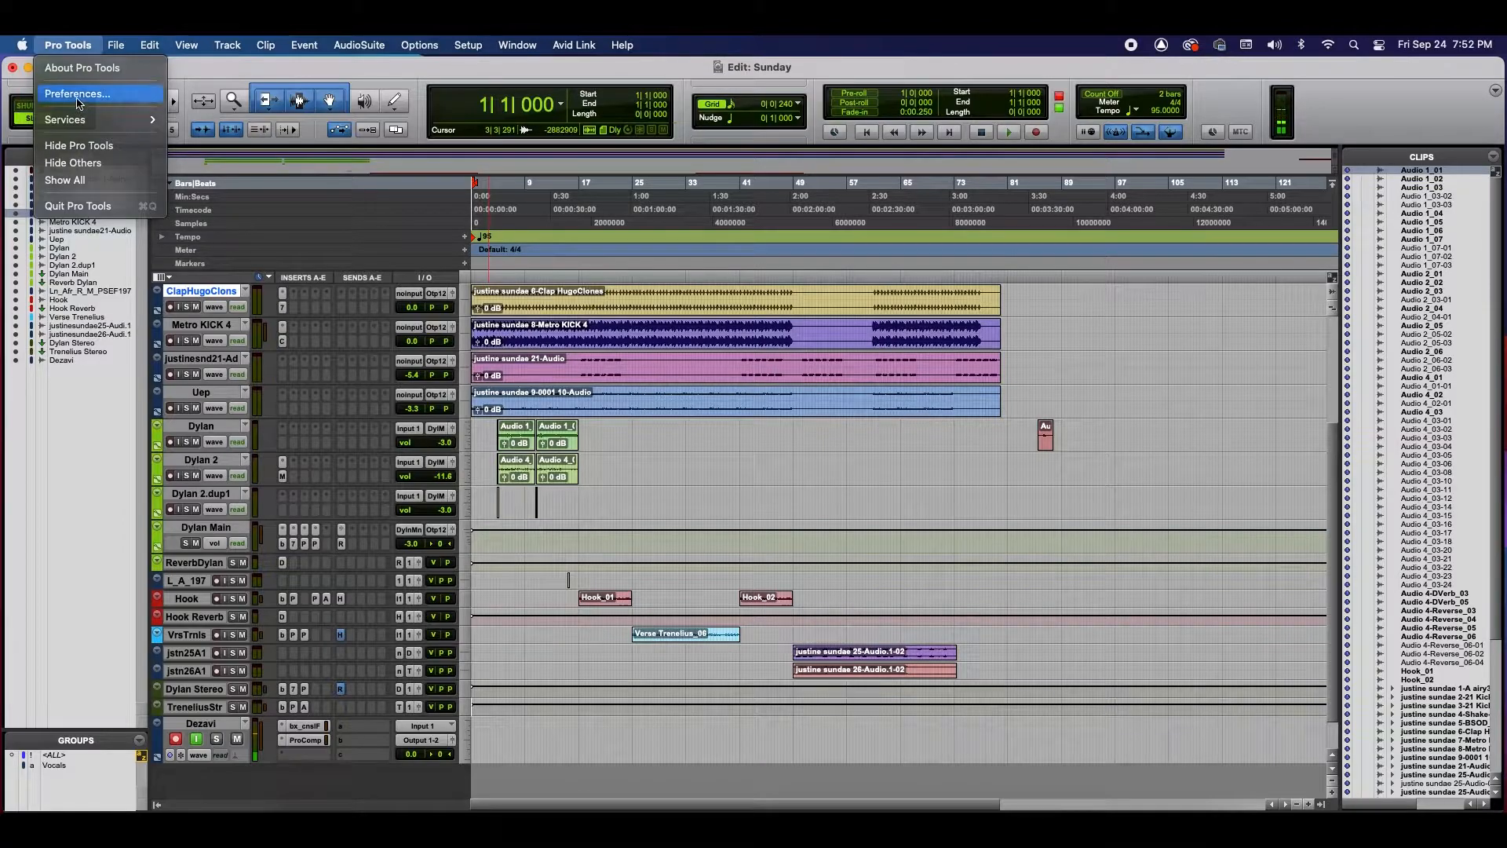
In Preferences > Display, set the UI Theme to Dark
click(77, 94)
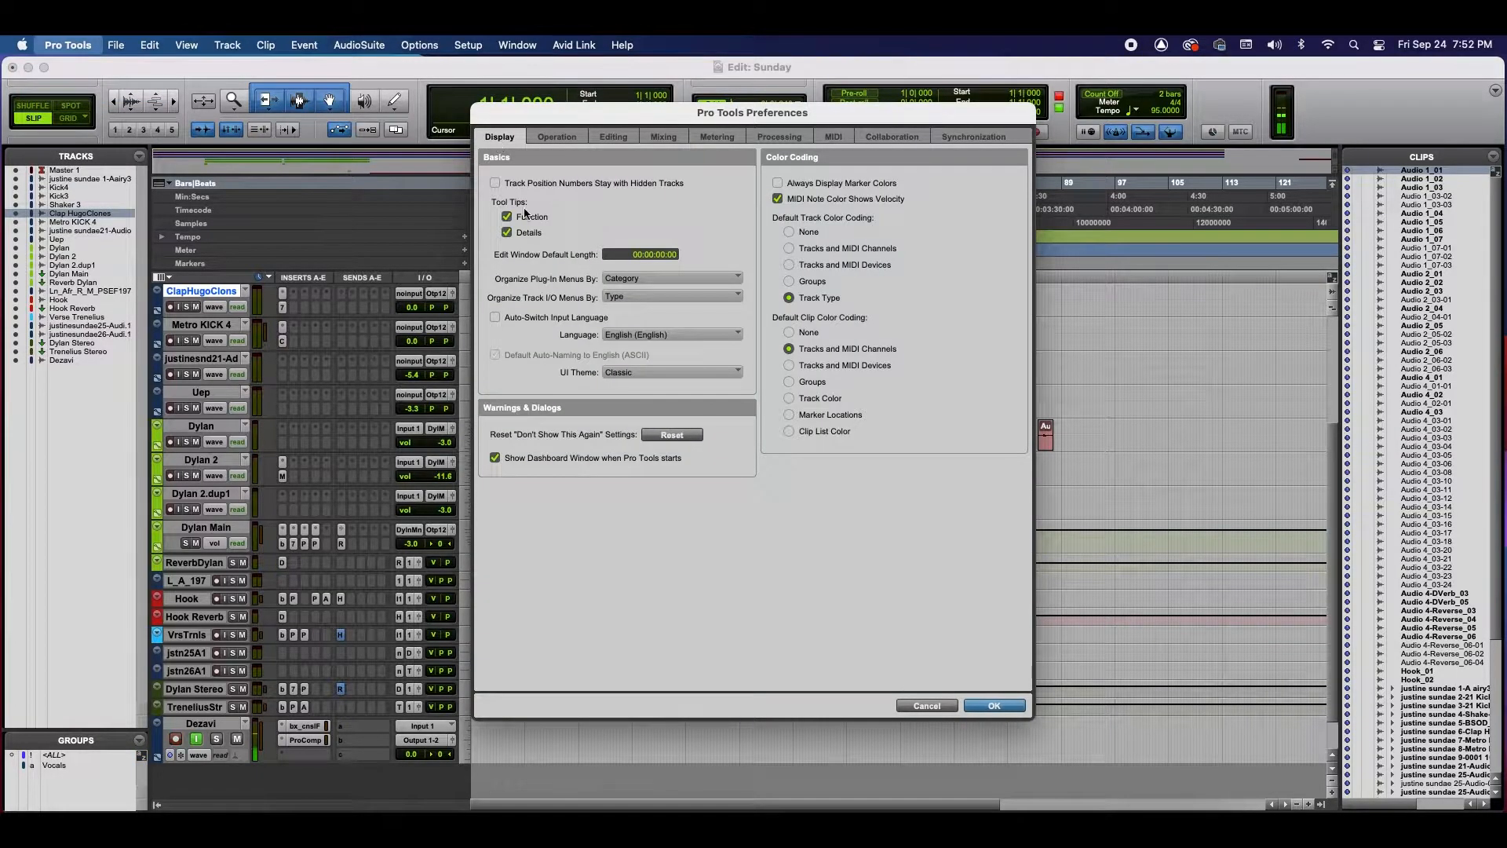
mouse_move(631, 383)
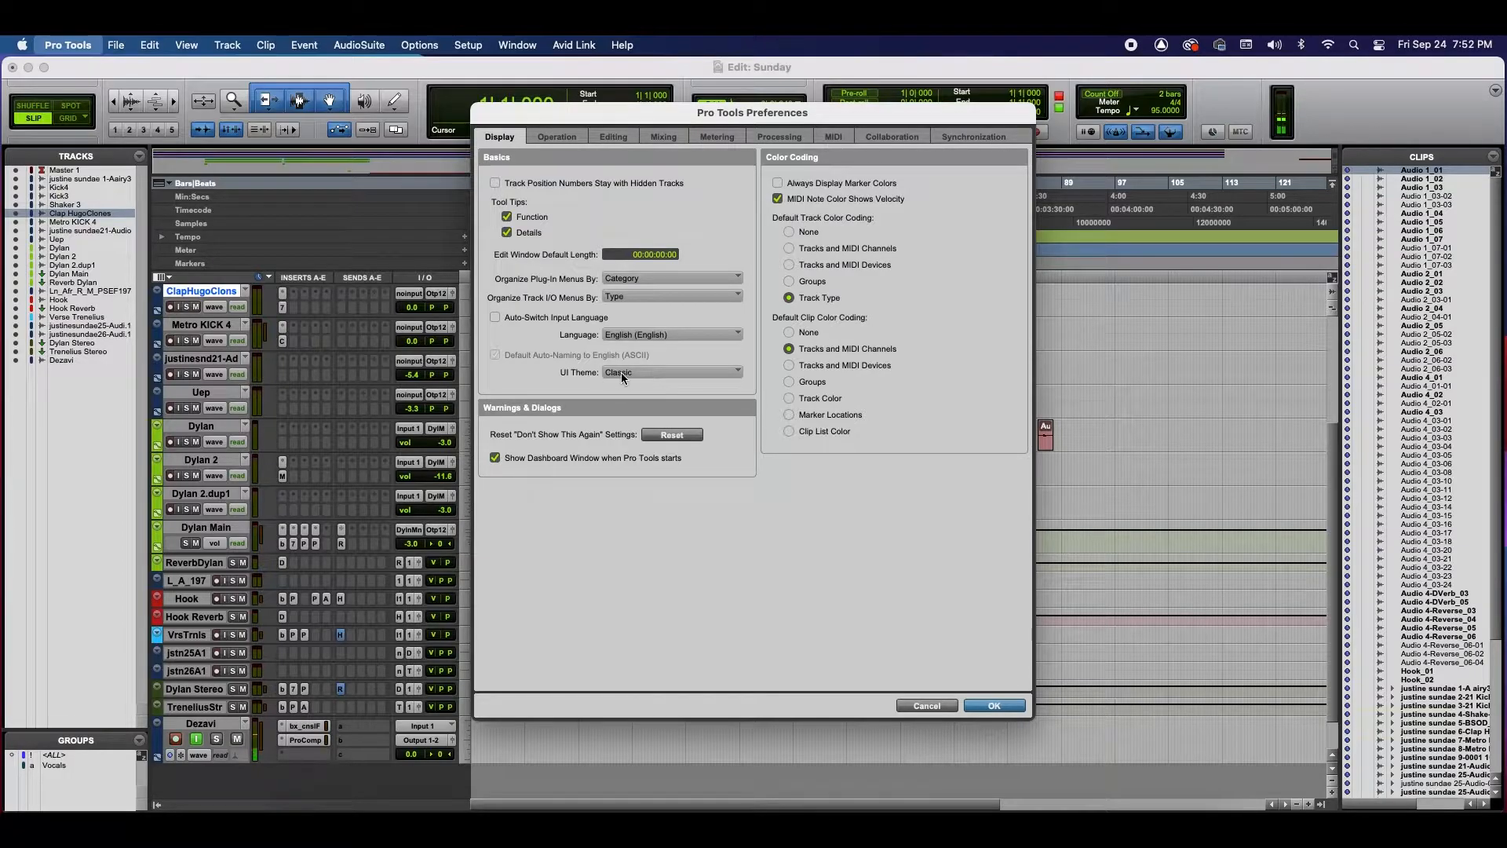
click(670, 372)
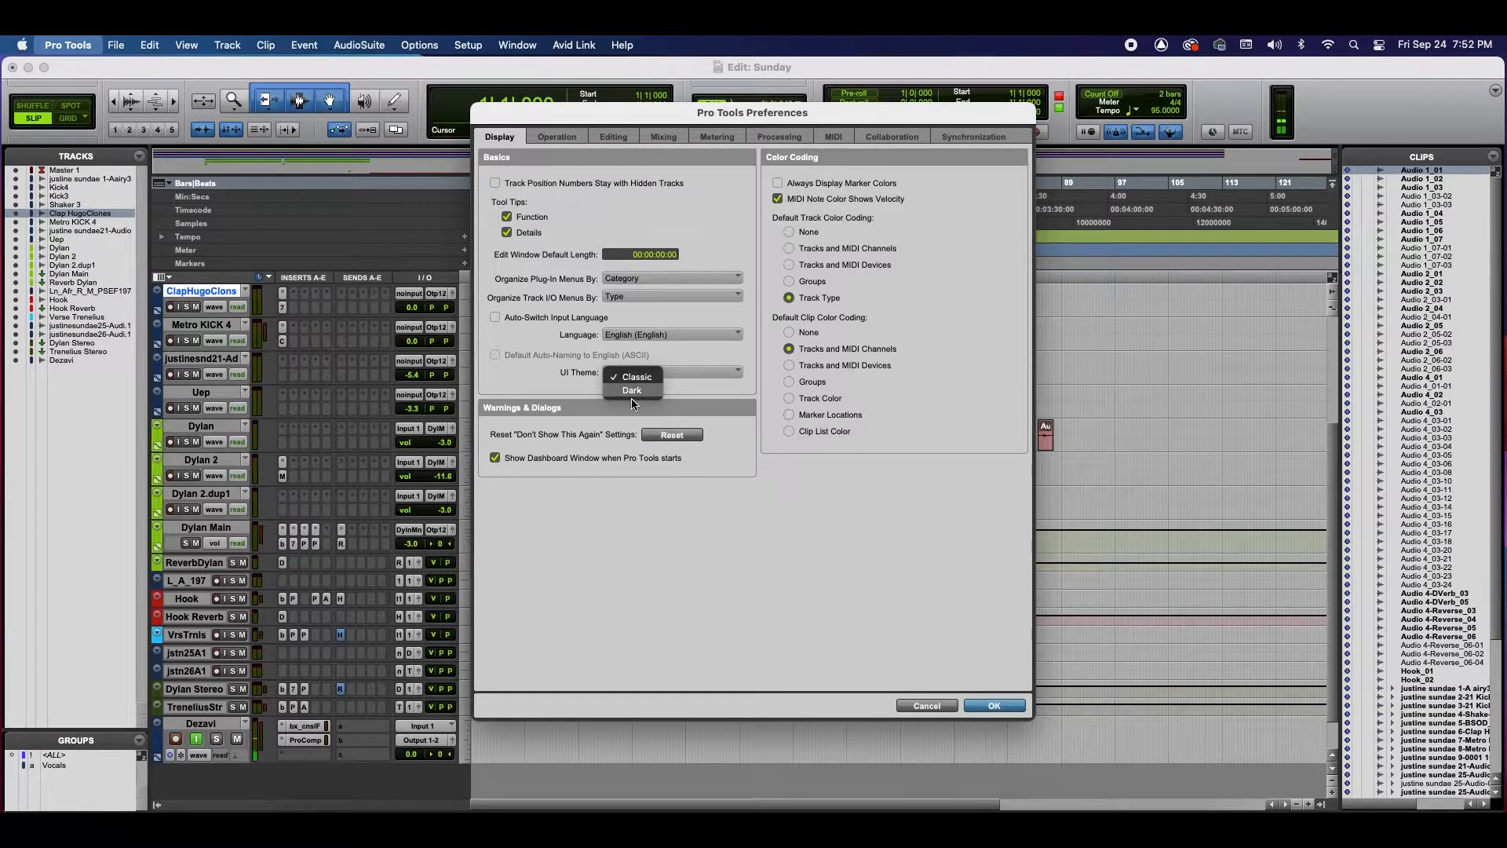
click(631, 390)
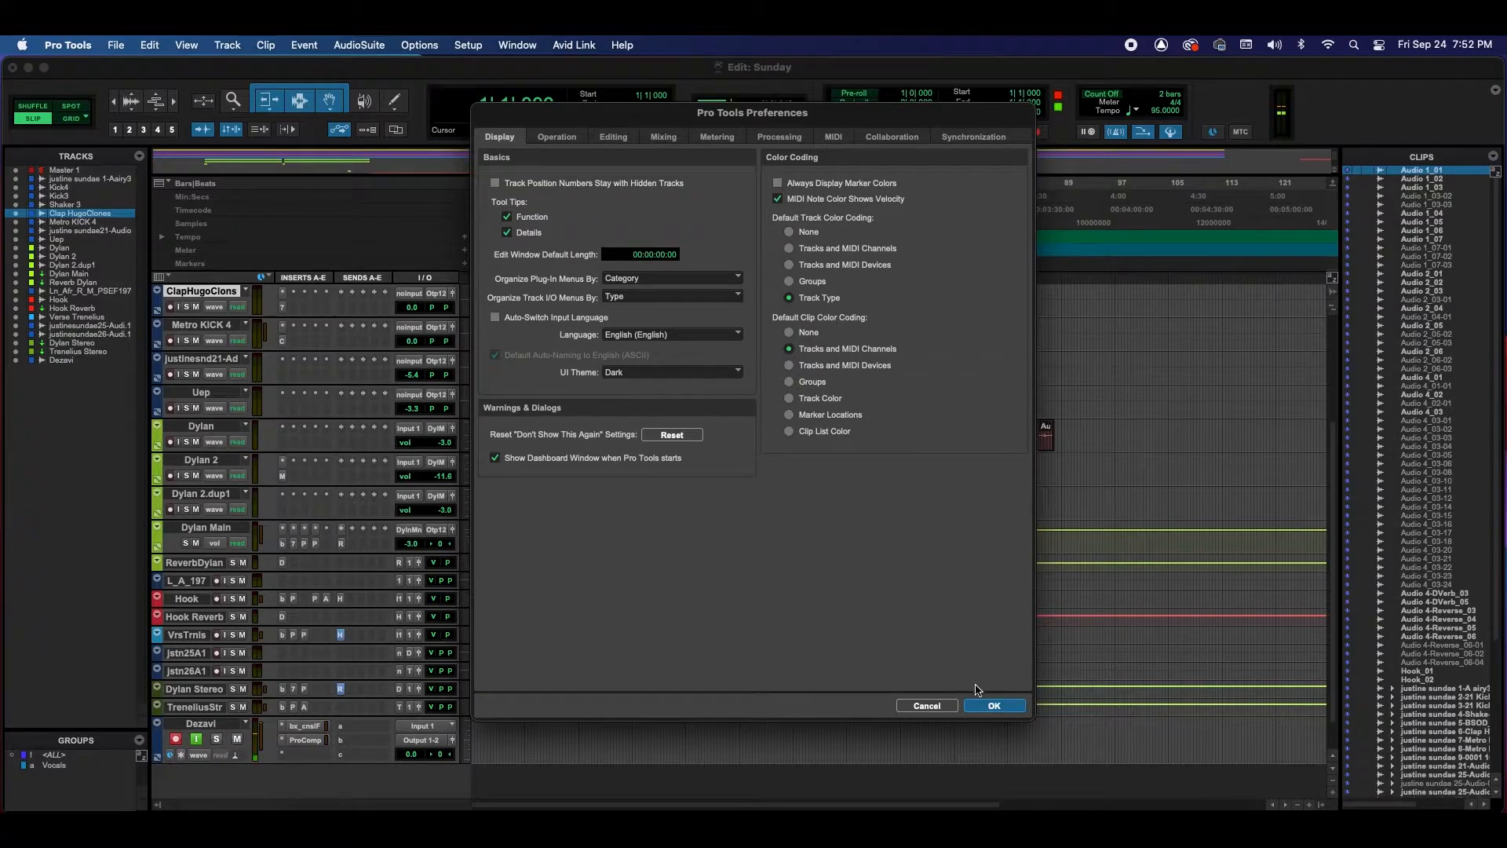
Confirm the preferences with OK, keeping the Dark theme applied
click(993, 705)
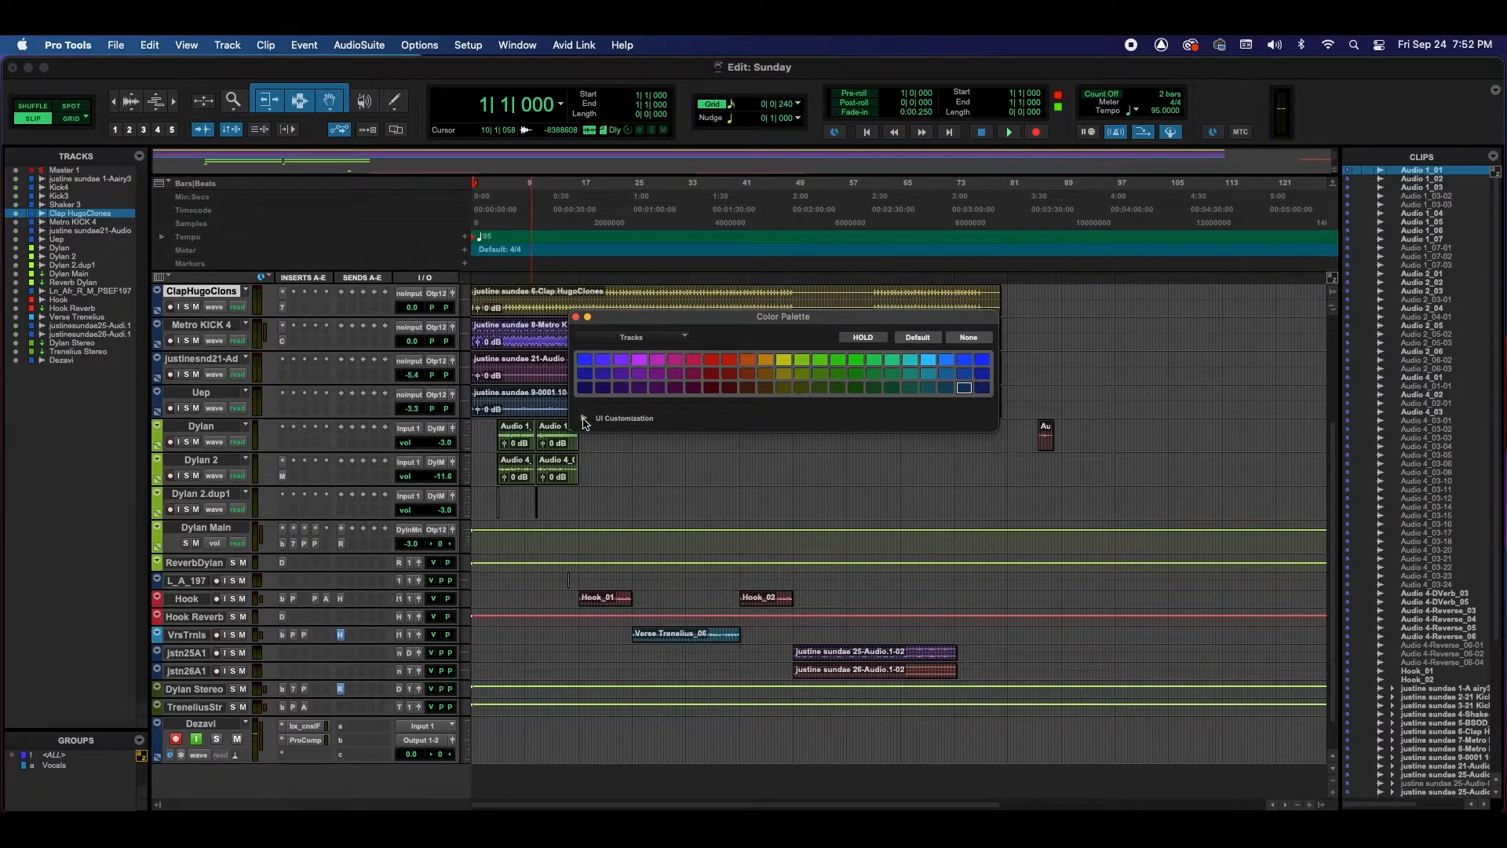
In UI Customization, preview the Classic theme and return to Dark
click(584, 417)
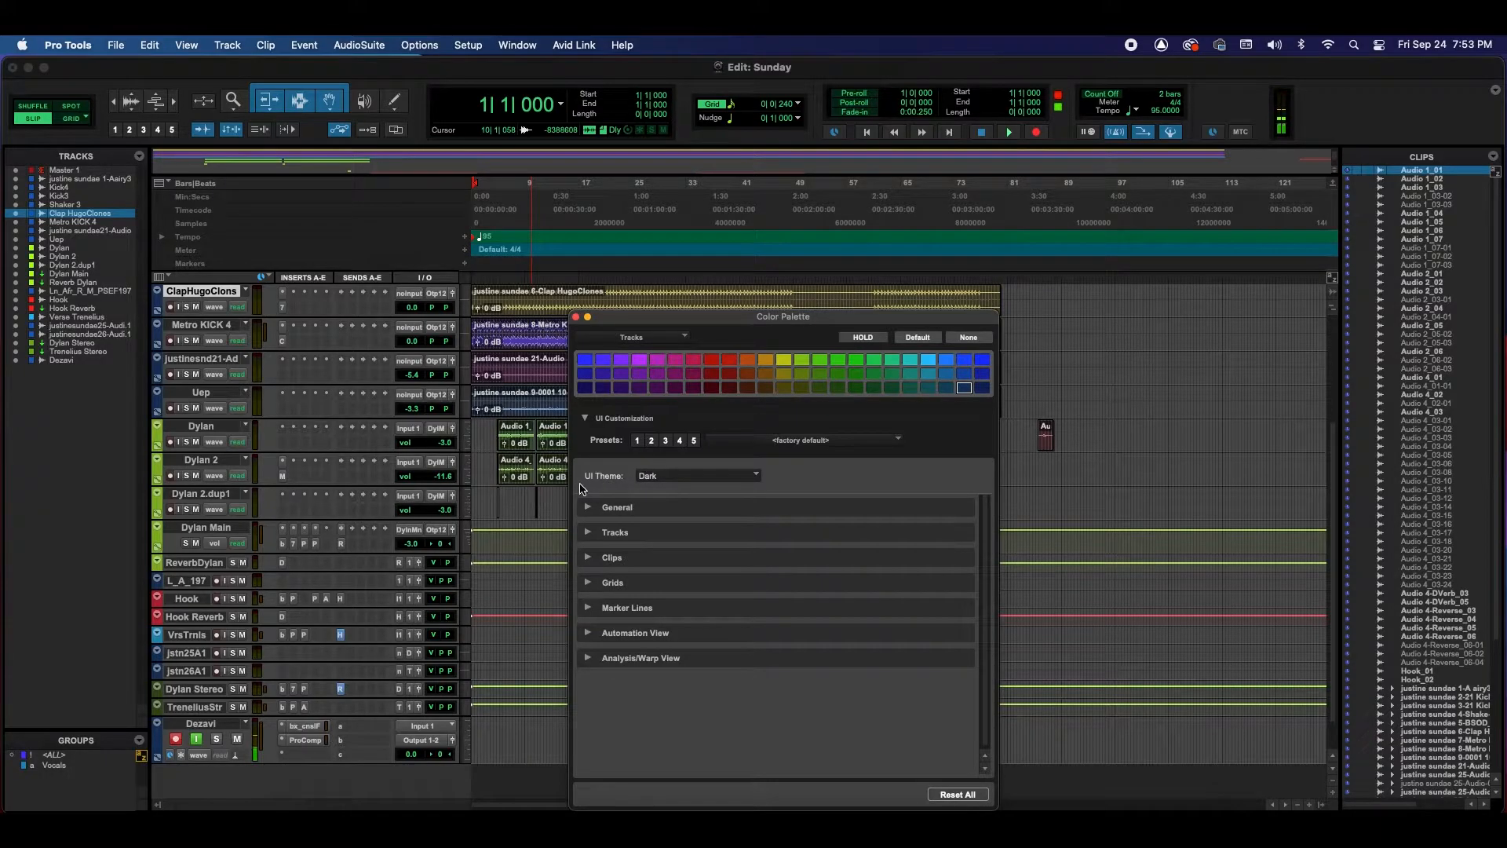
click(697, 474)
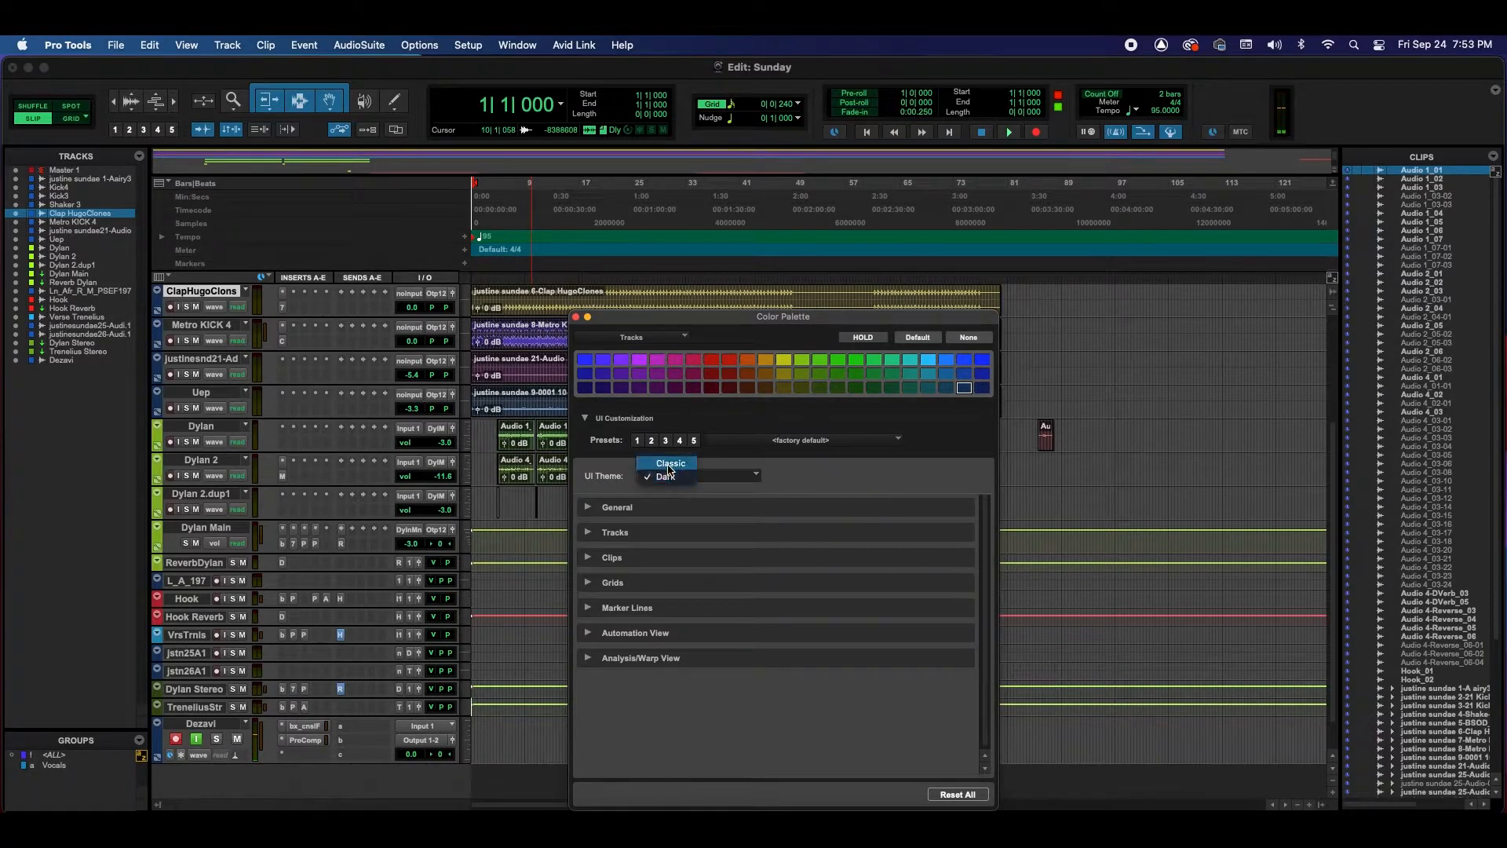
click(672, 480)
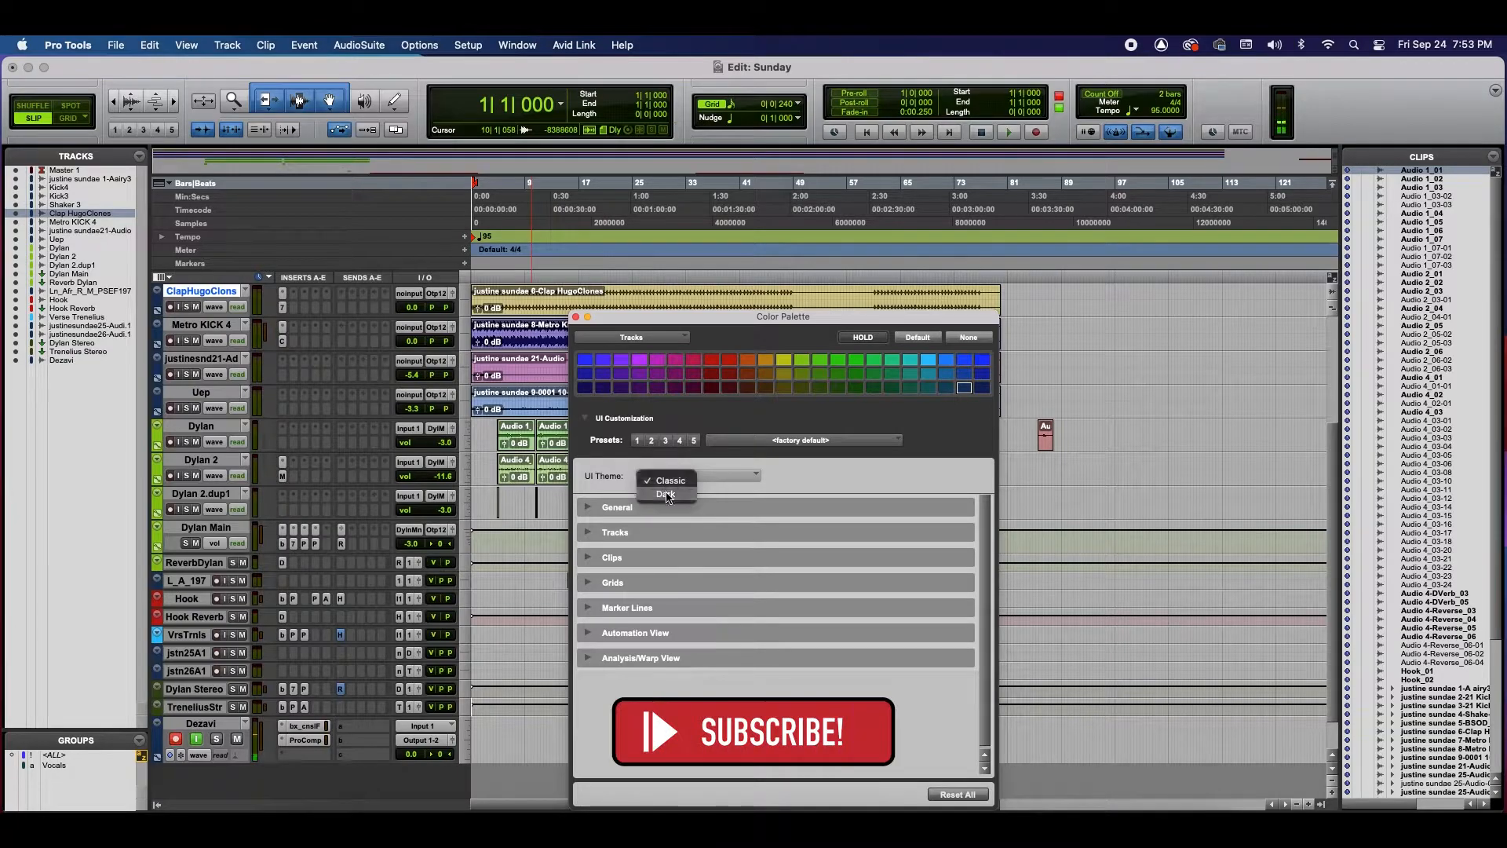
click(665, 493)
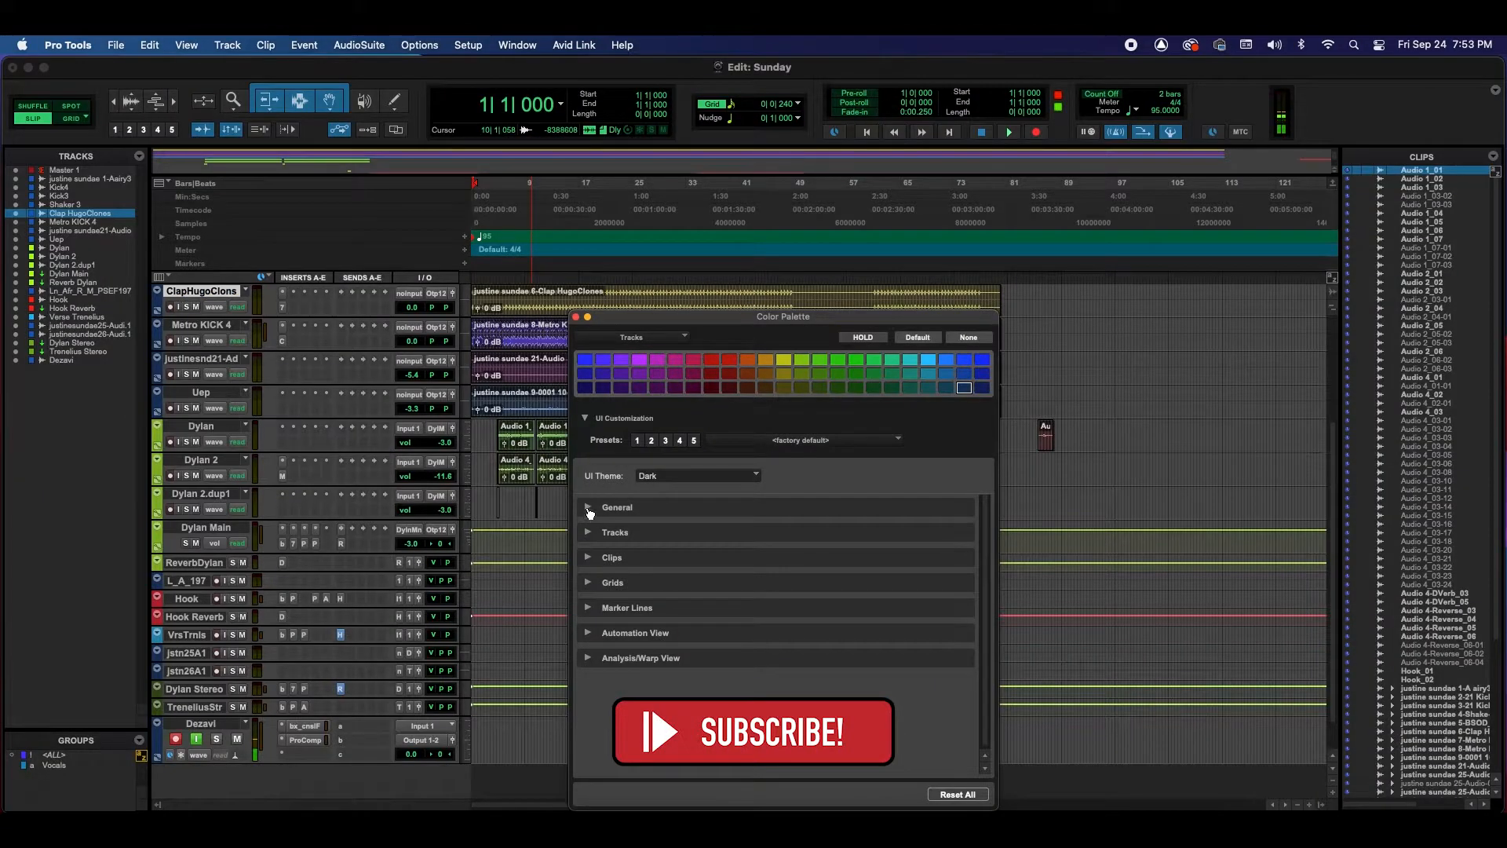
Under General, set Text Brightness to 58 and raise Toolbar Brightness to 86
click(587, 507)
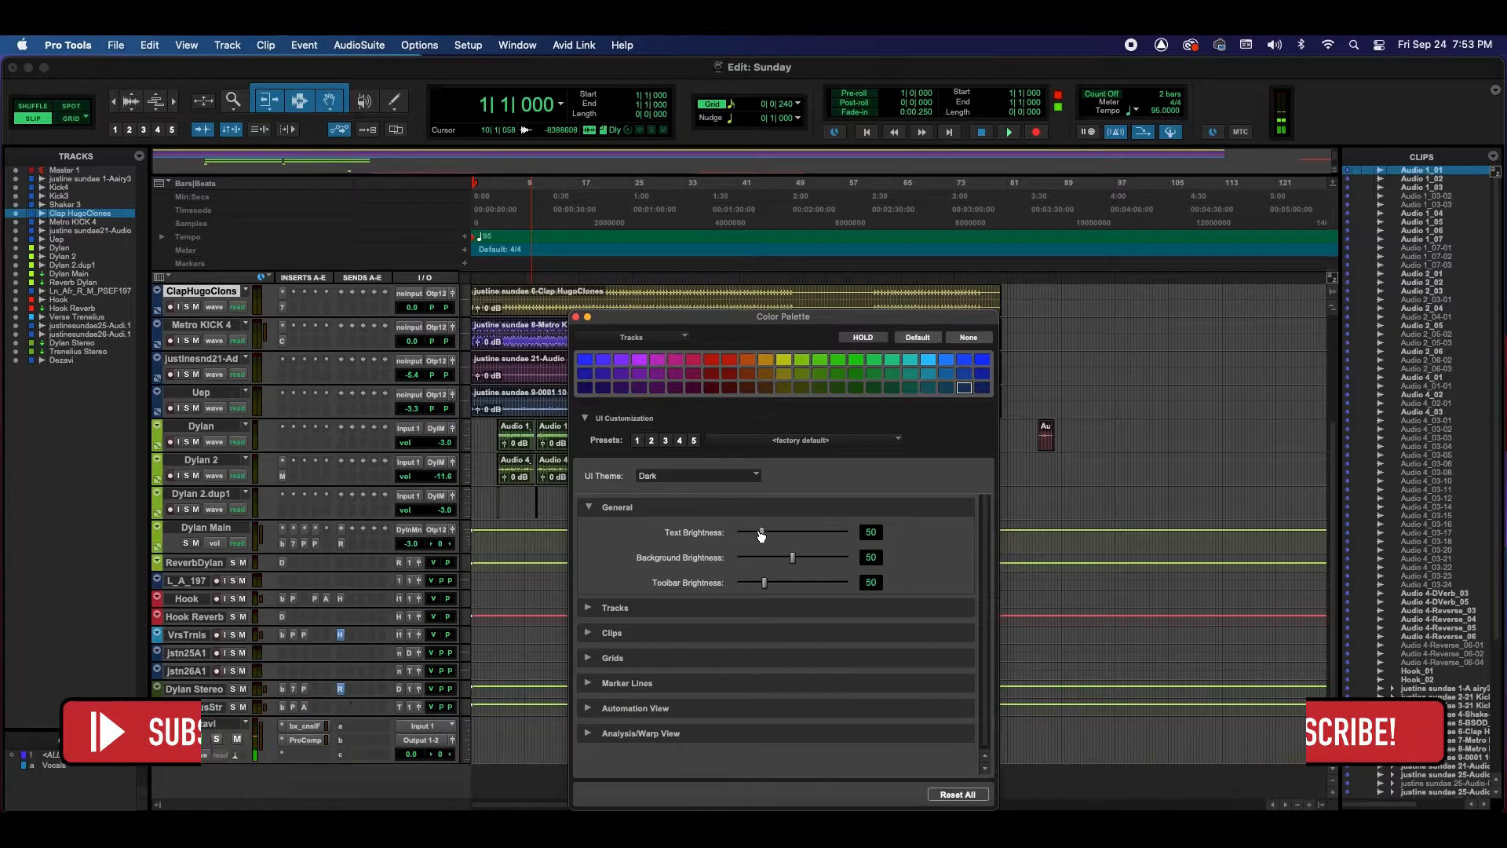
drag(759, 532, 777, 532)
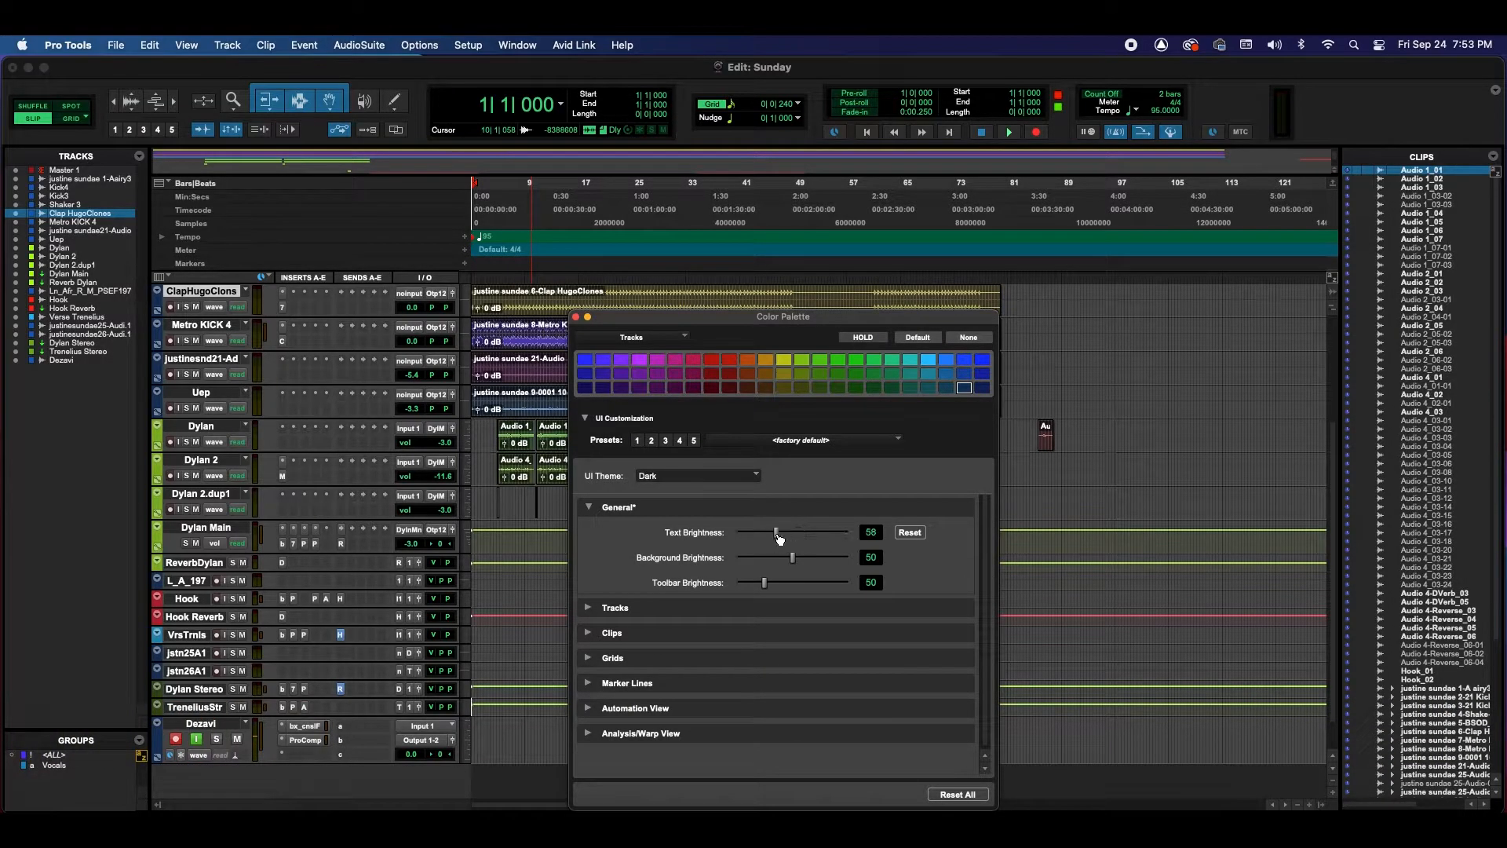
drag(765, 582, 818, 582)
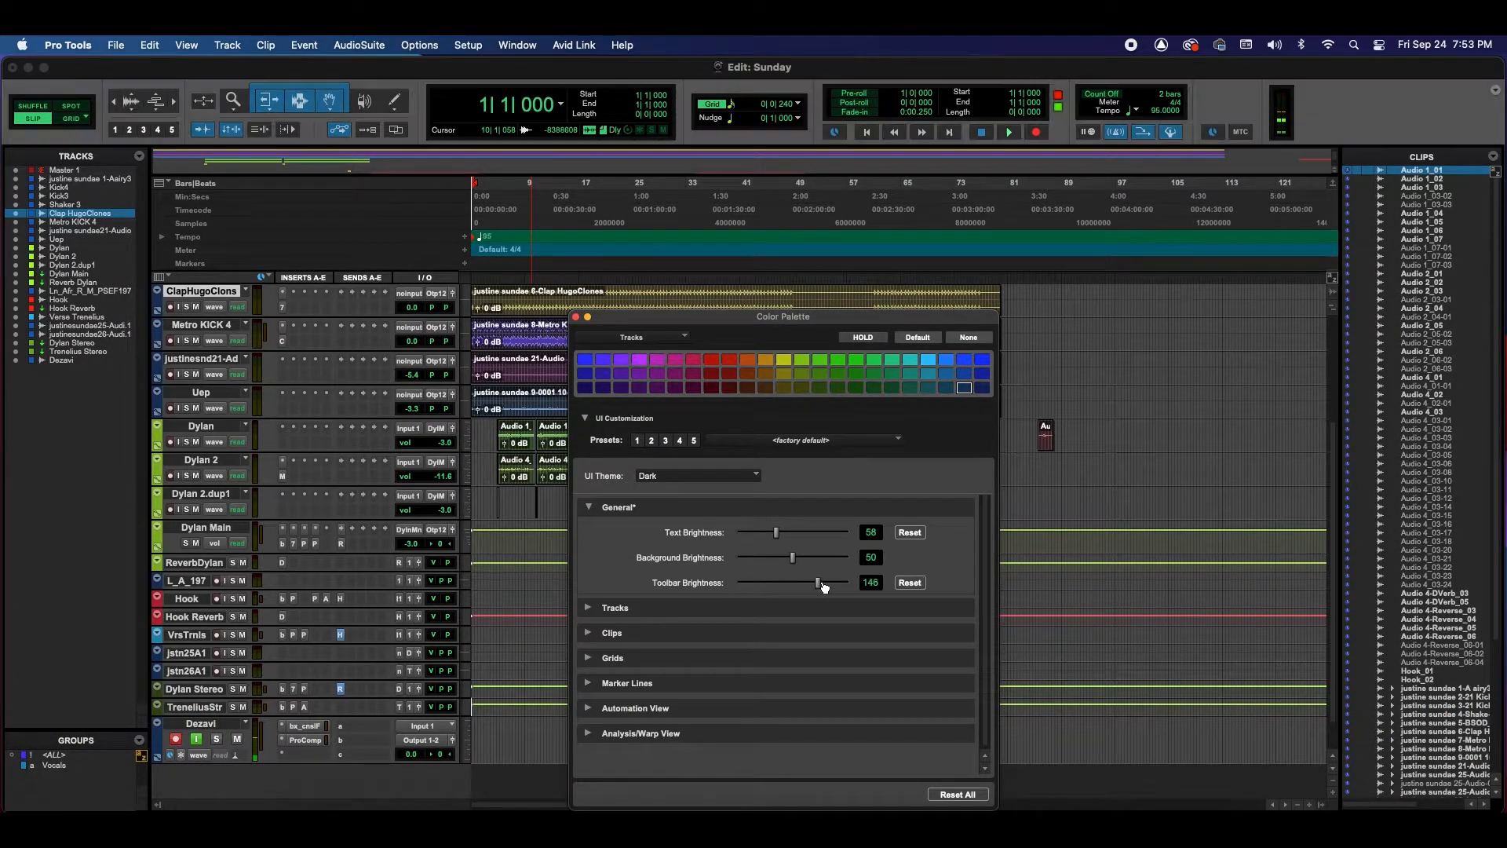
click(602, 606)
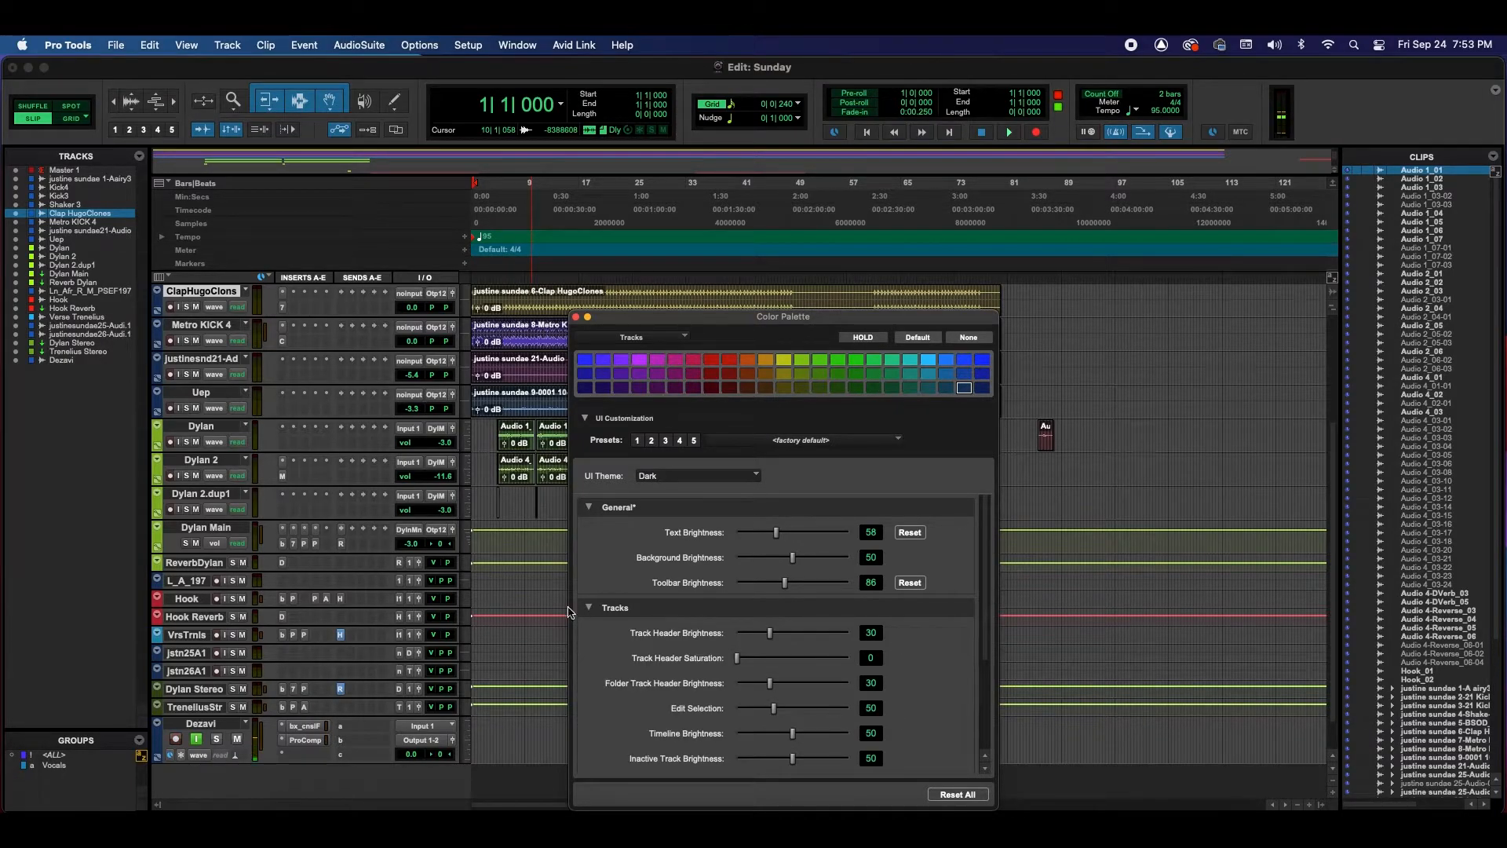
Set Track Header Brightness to 37 and Track Header Saturation to 50
drag(770, 632, 836, 633)
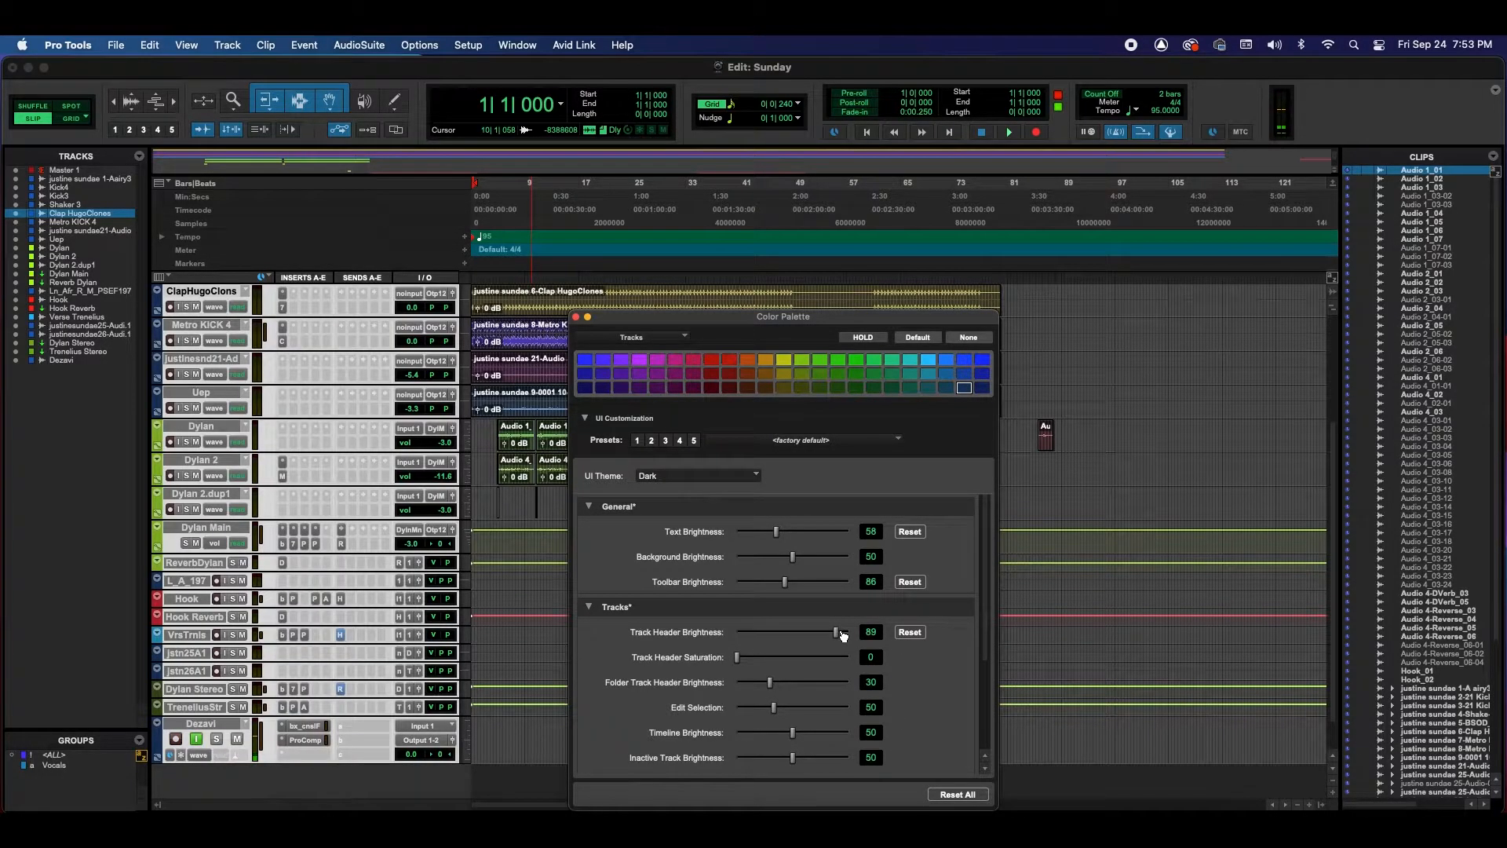
drag(833, 631, 780, 631)
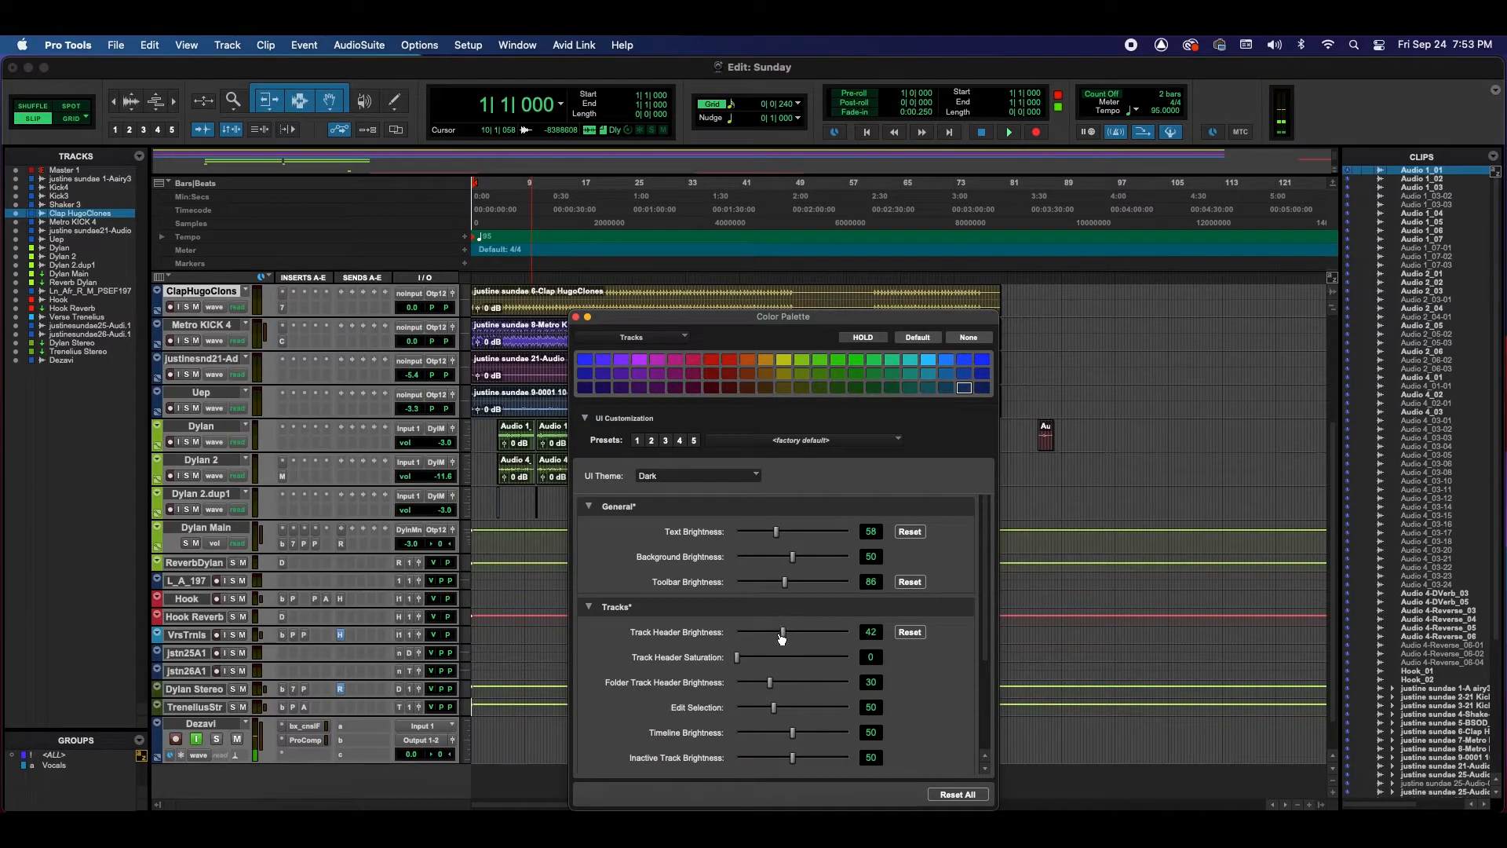
drag(778, 656, 751, 656)
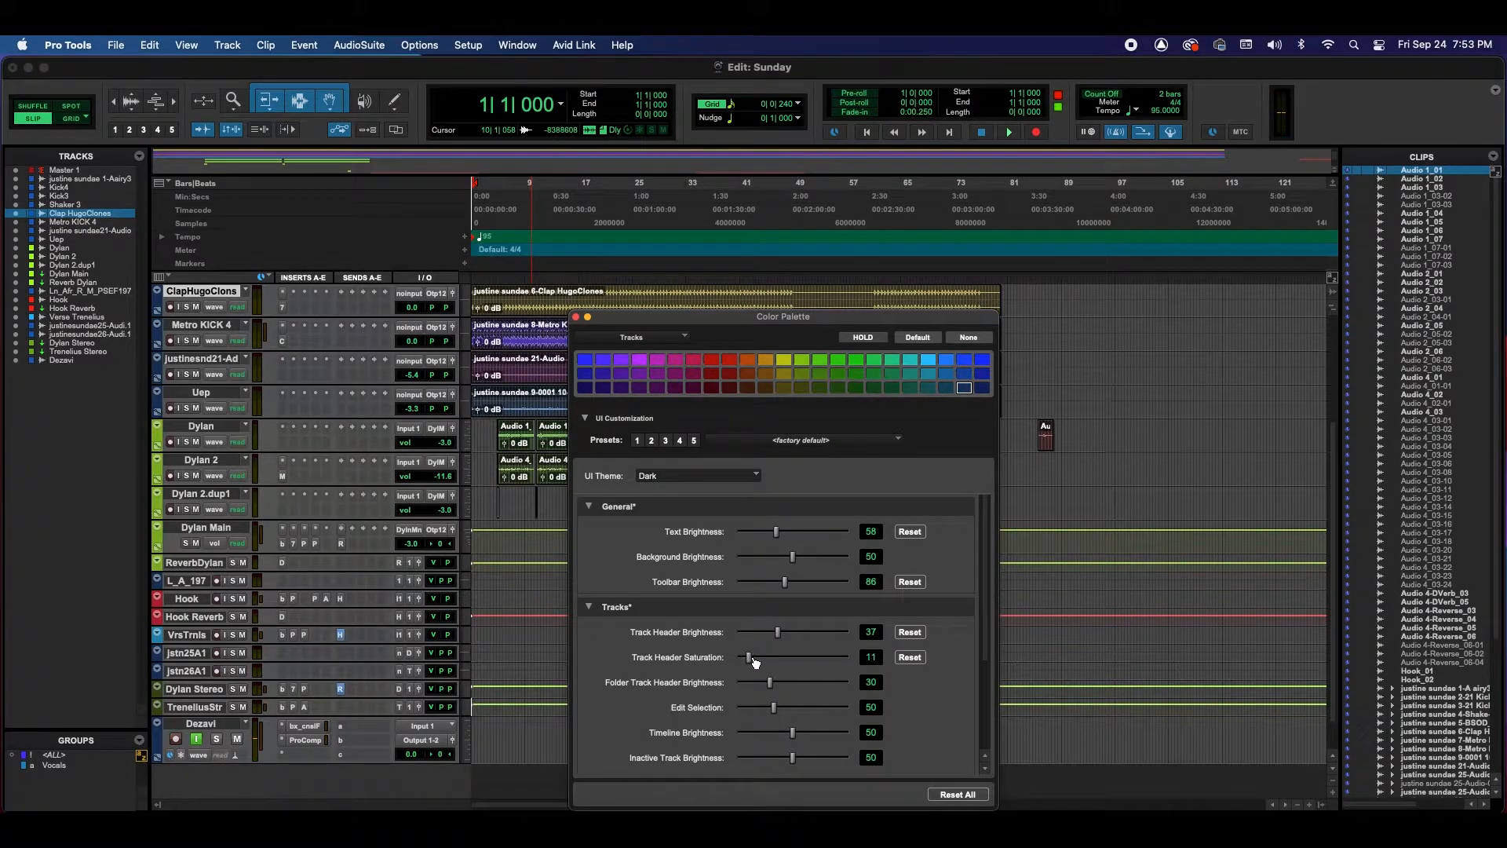
drag(752, 656, 788, 656)
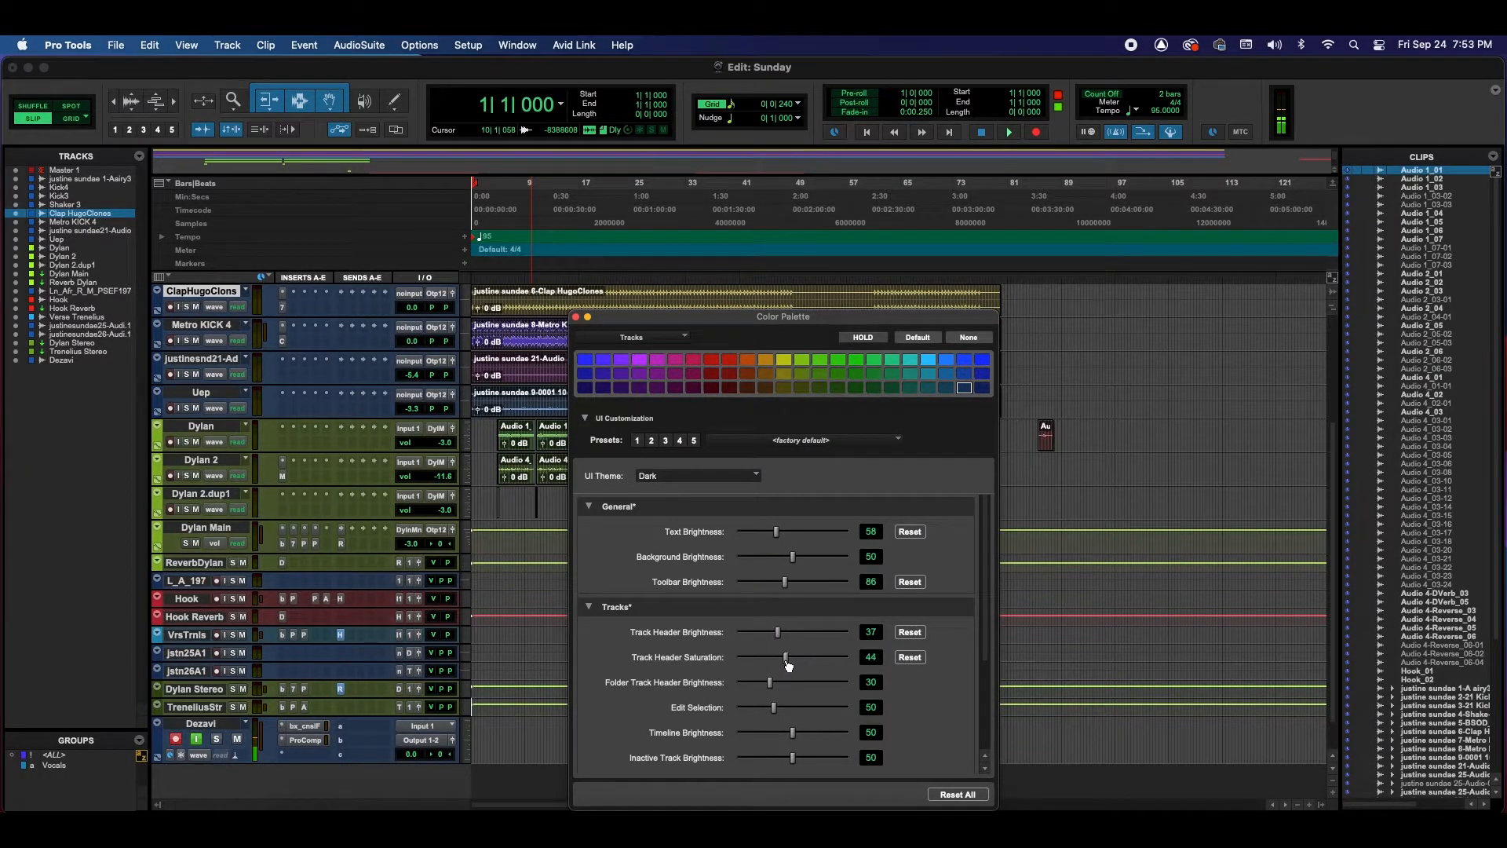
drag(788, 656, 794, 656)
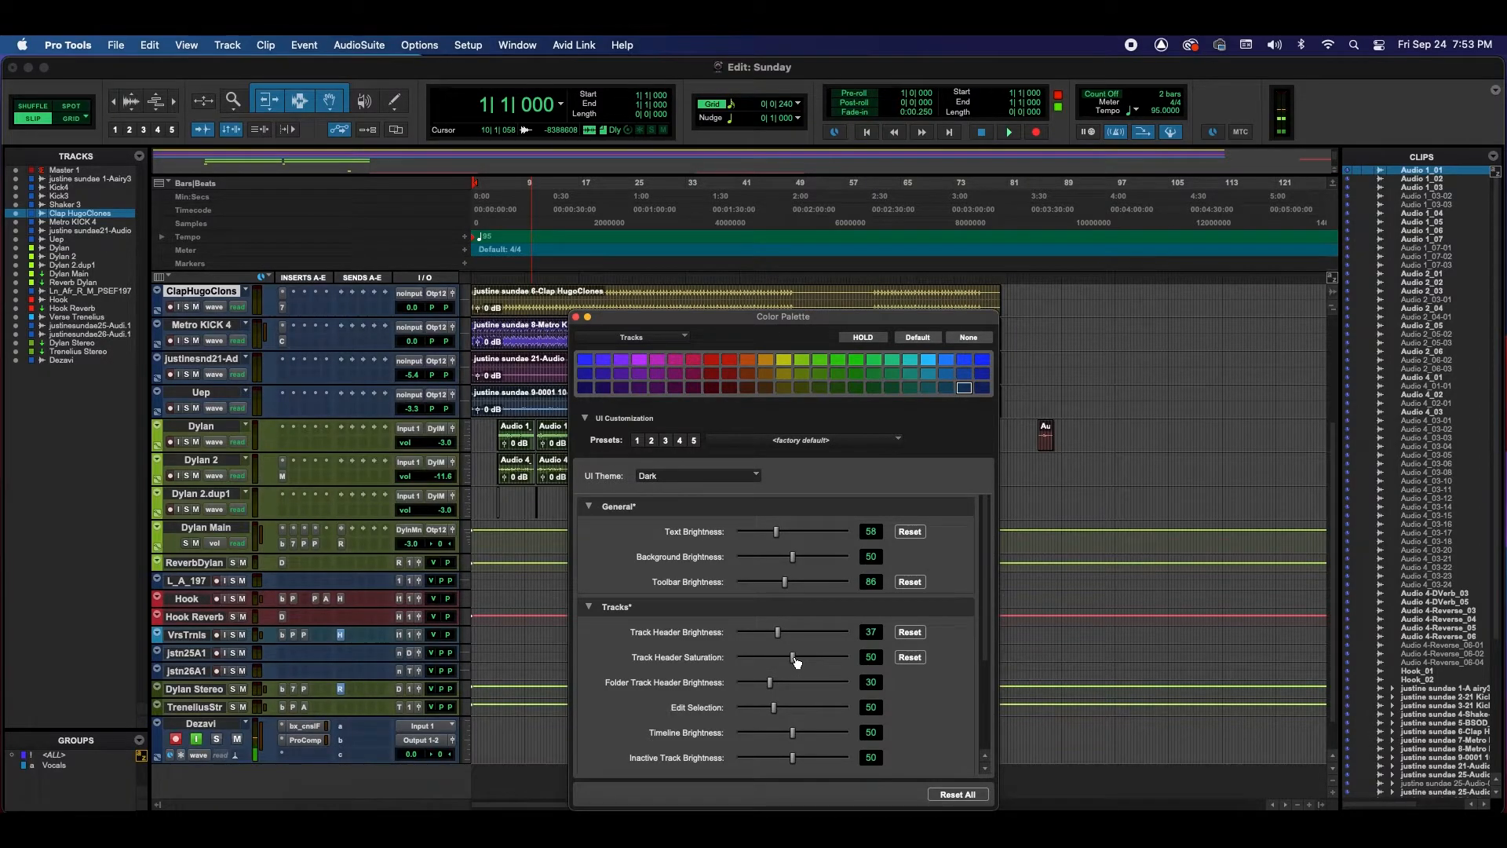
Set Folder Track Header Brightness 60, Edit Selection 45 and Timeline Brightness 61
drag(770, 681, 805, 681)
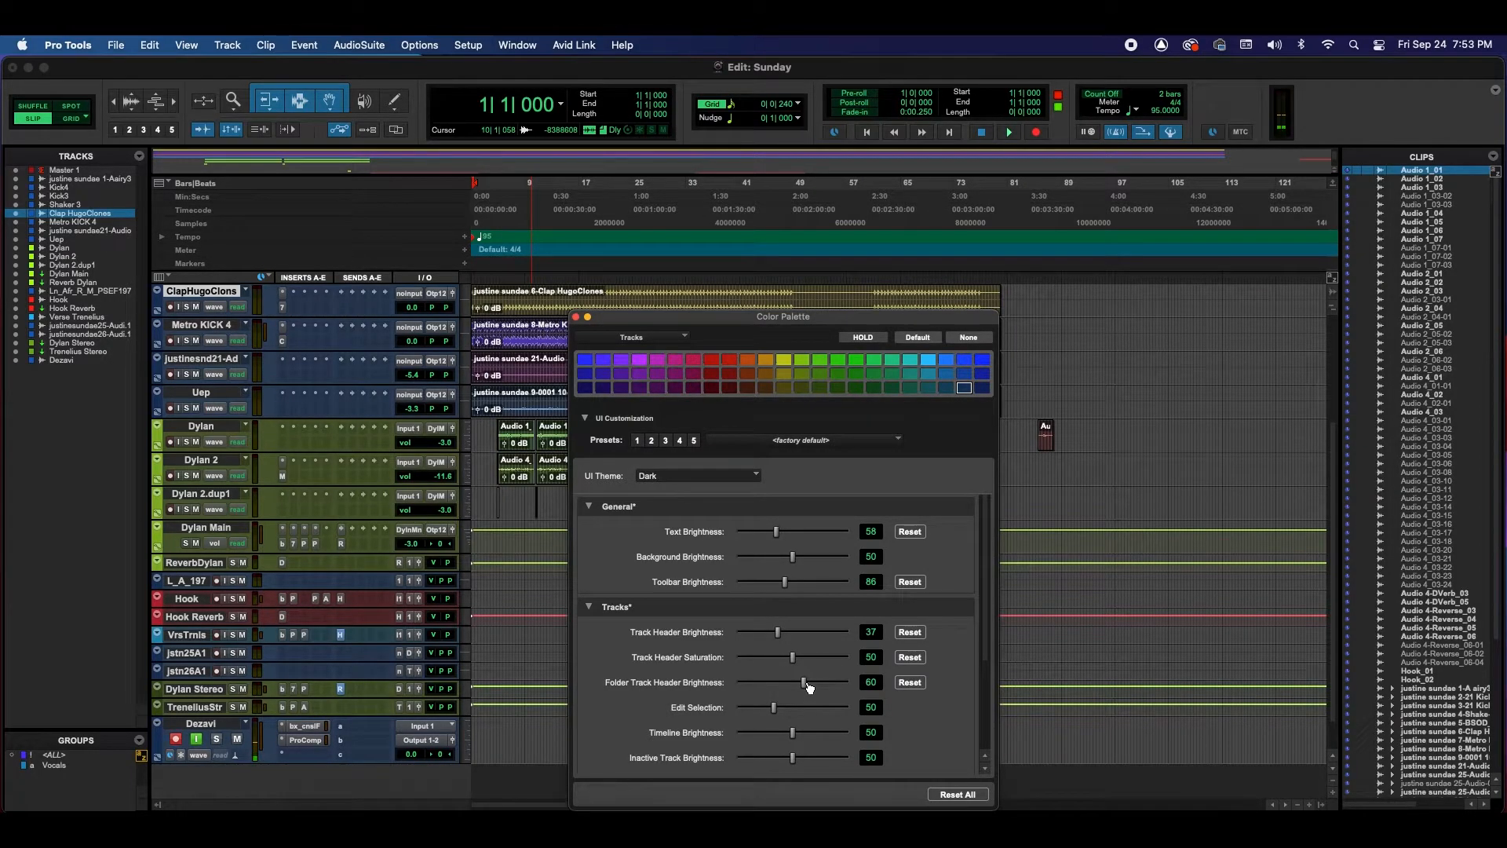
drag(773, 707, 802, 706)
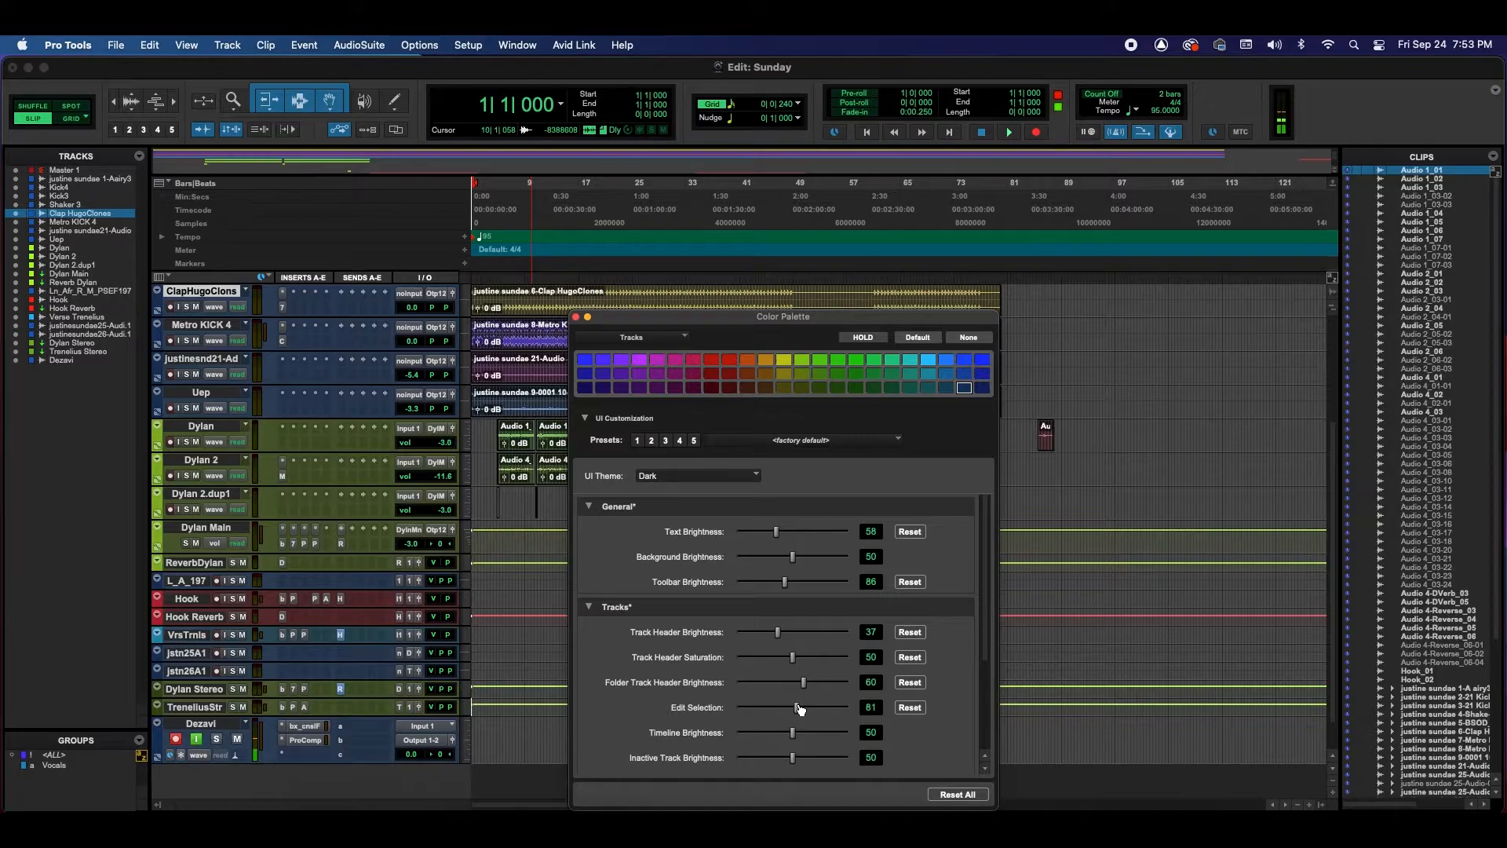
drag(798, 708, 769, 708)
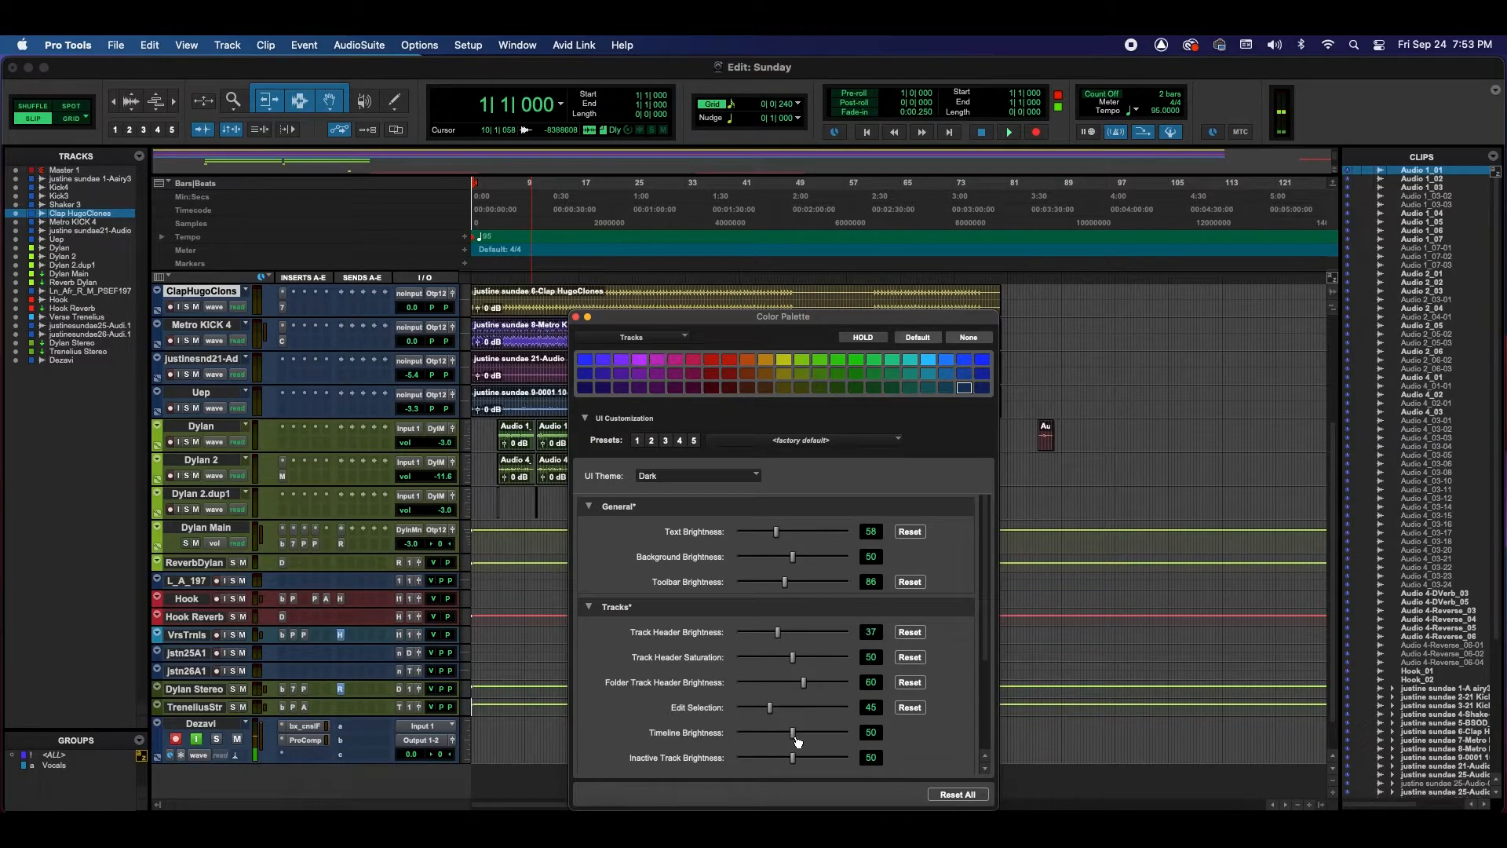
drag(791, 732, 803, 732)
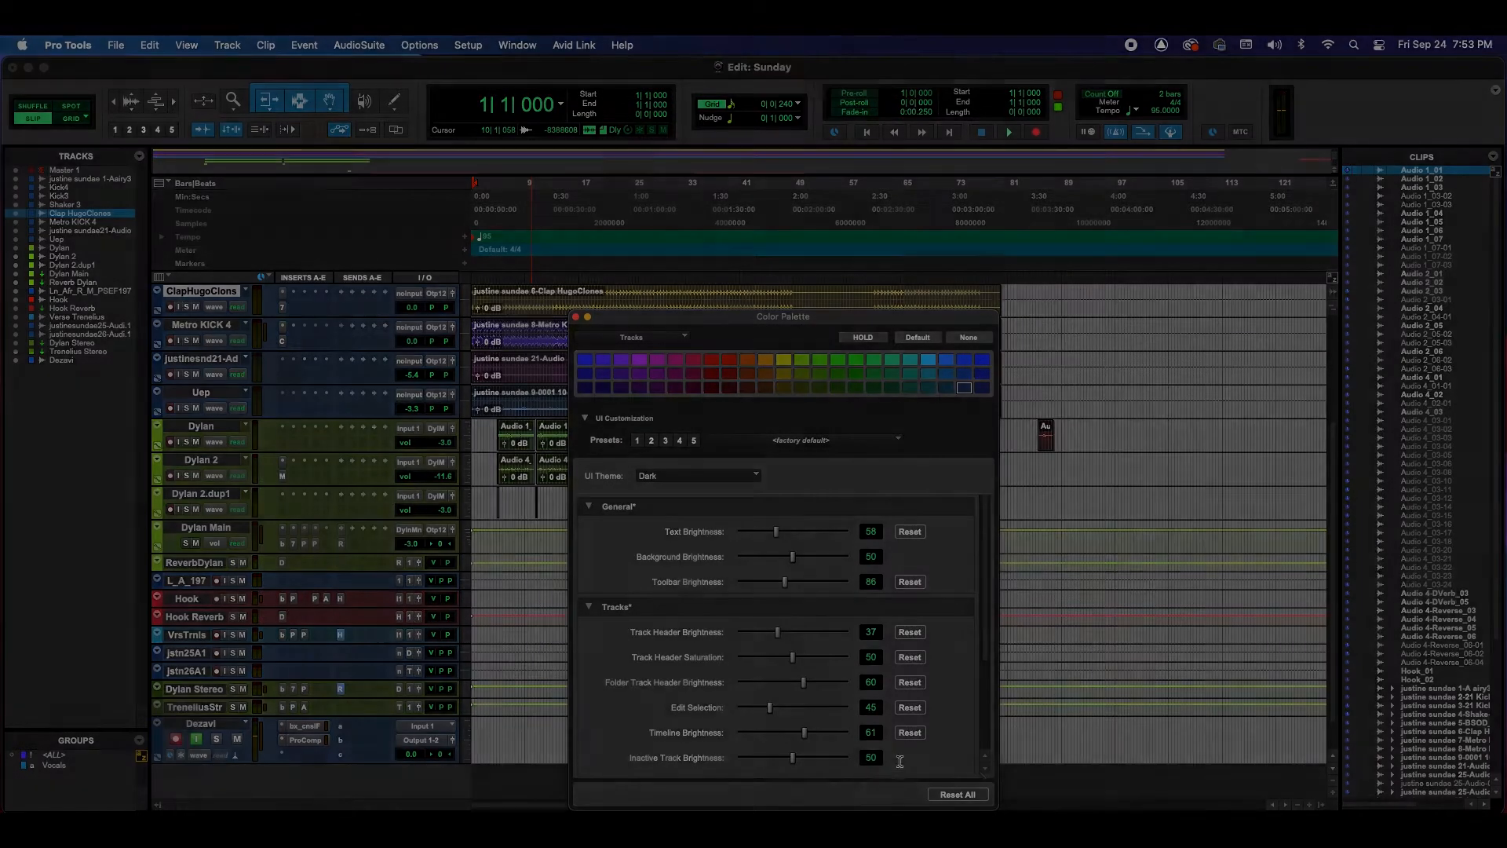